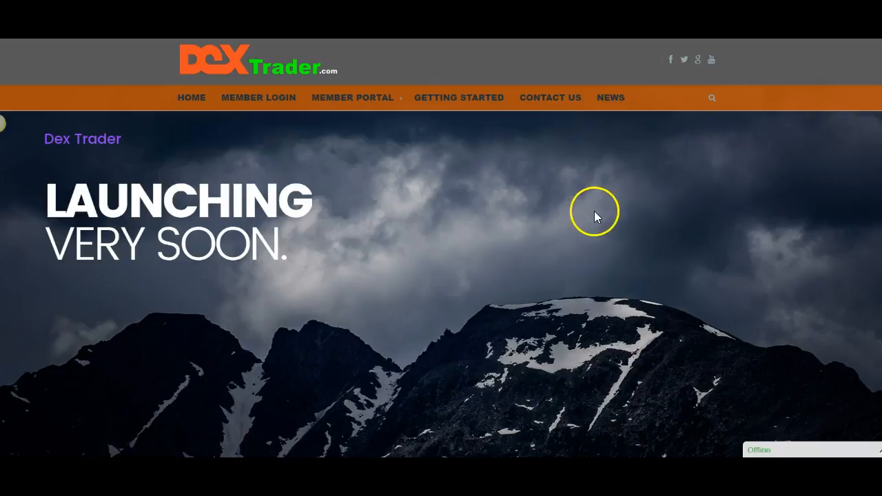
mouse_move(663, 160)
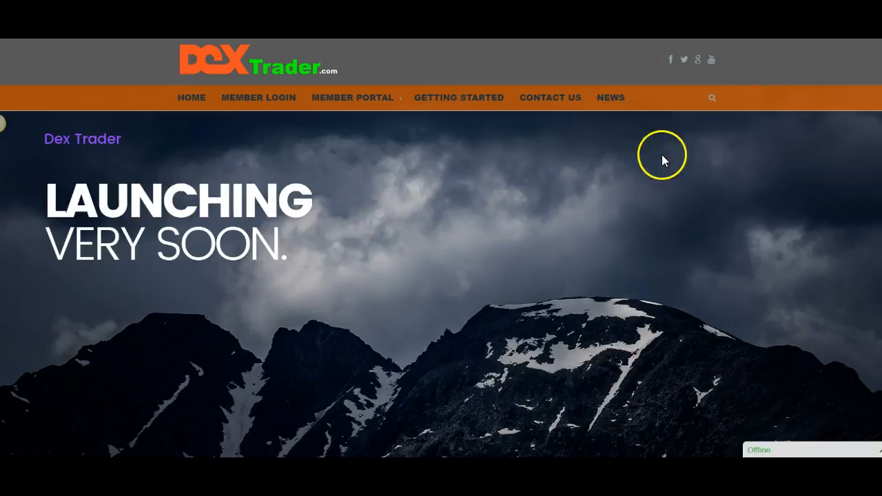
mouse_move(641, 133)
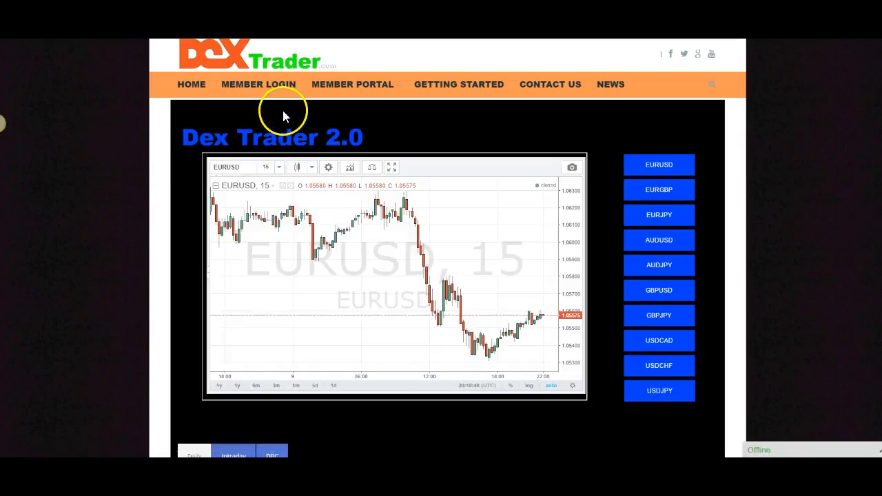
mouse_move(153, 166)
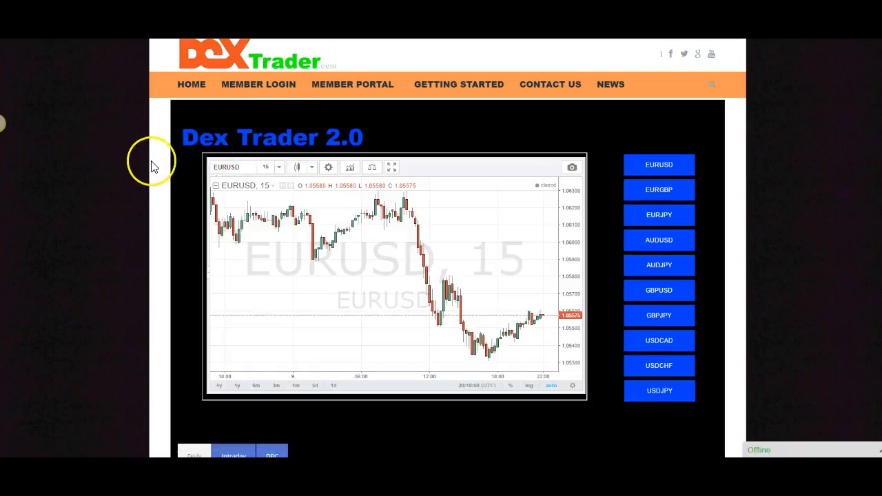
- Switch the chart through AUDUSD and EURGBP to GBPUSD, keeping the 15-minute interval
click(658, 240)
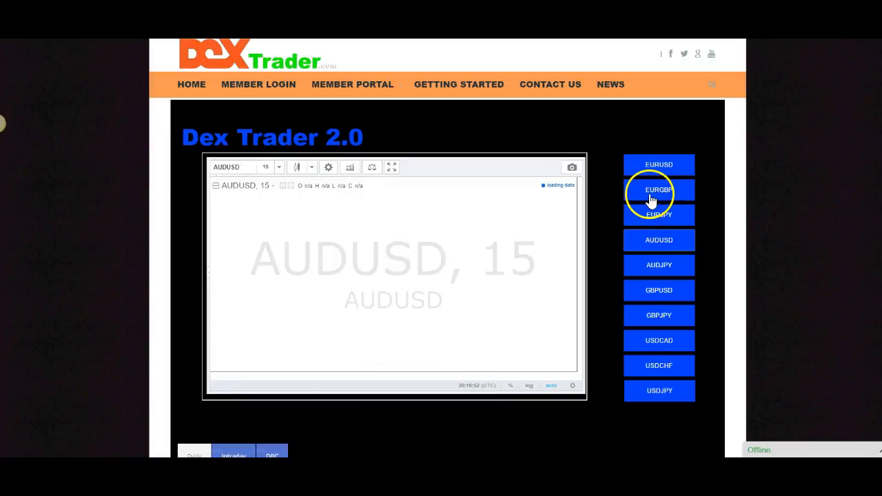
click(658, 190)
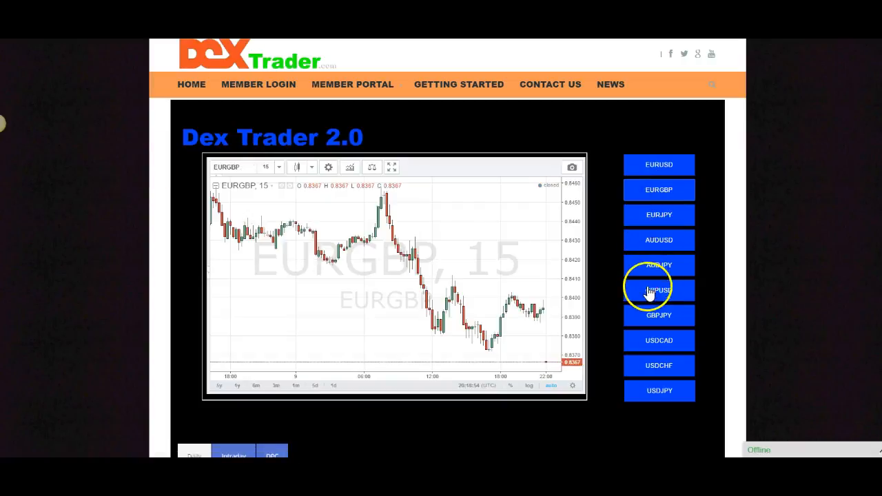
click(659, 289)
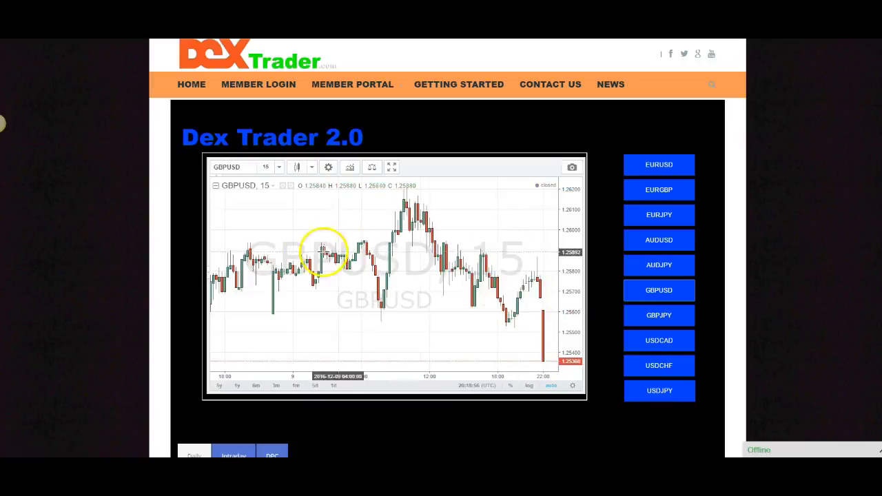
scroll(down, 3)
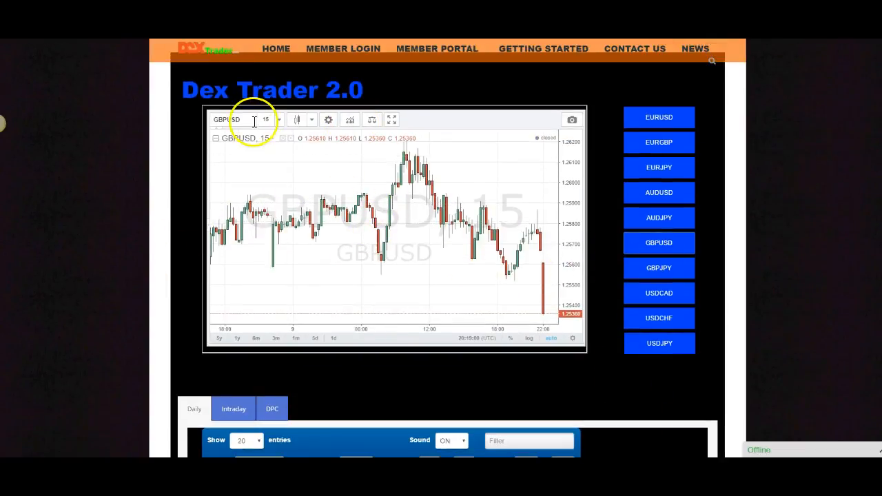
click(279, 120)
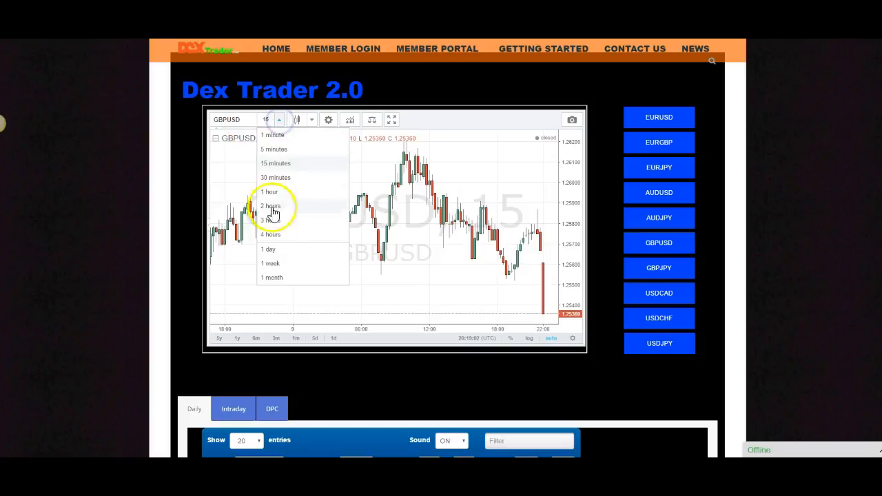
click(298, 119)
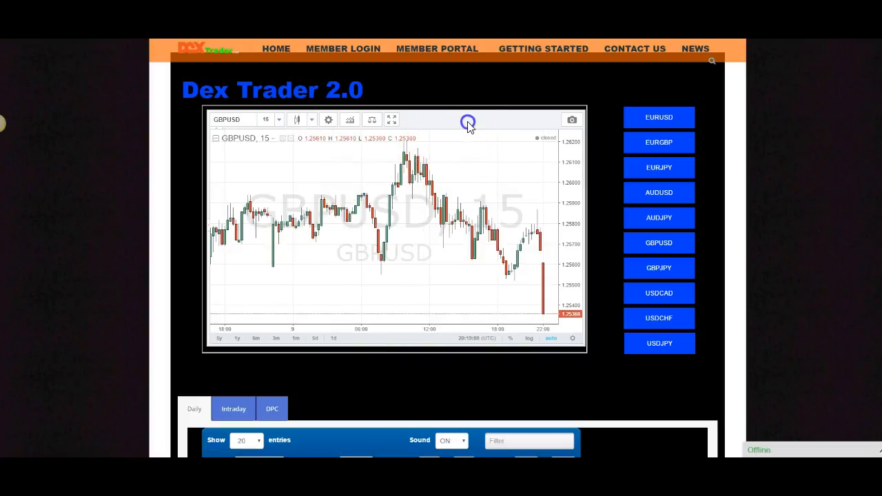
mouse_move(365, 226)
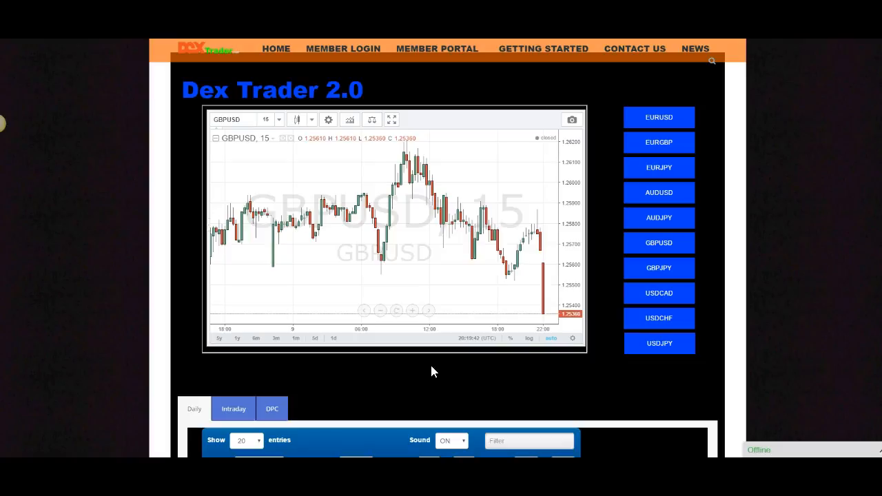
mouse_move(429, 372)
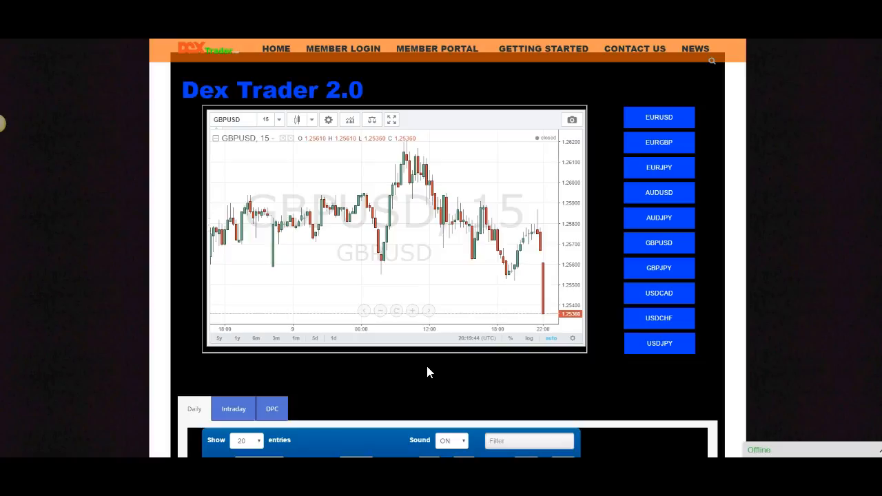
mouse_move(425, 373)
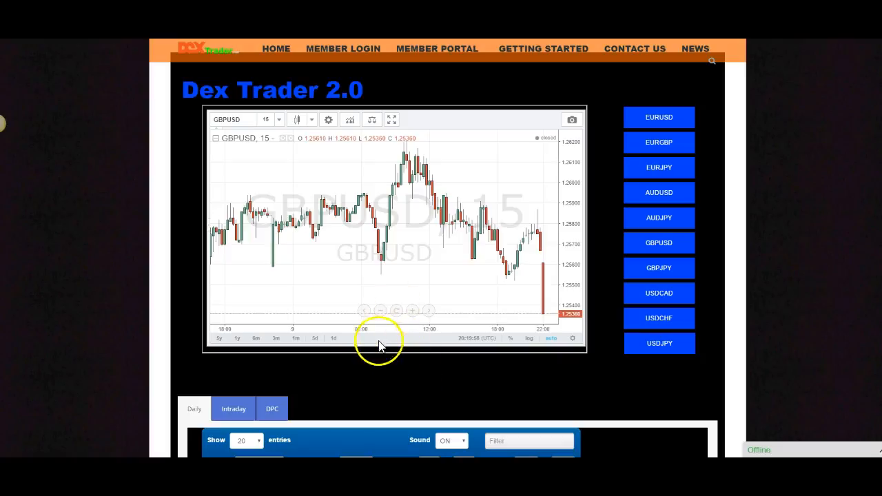
- Scroll to the signals tables, view Intraday signals, then switch back to Daily
scroll(down, 3)
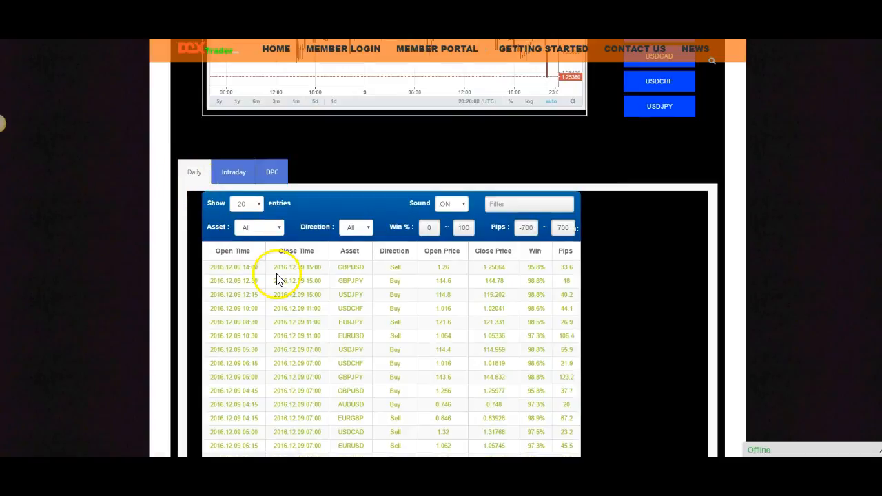
click(234, 171)
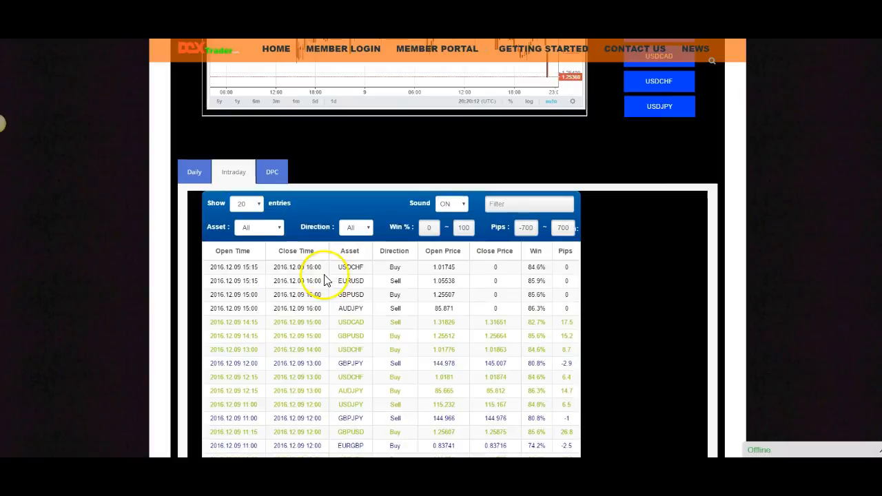
mouse_move(376, 275)
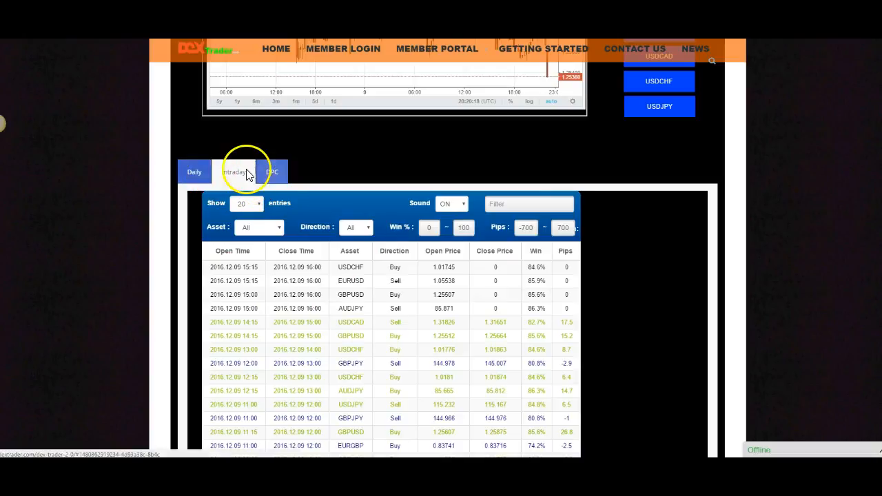
click(271, 172)
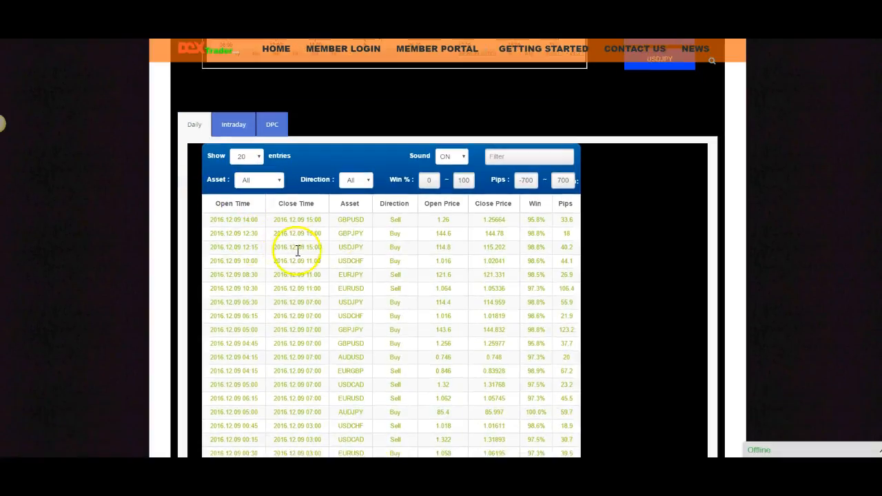
mouse_move(370, 227)
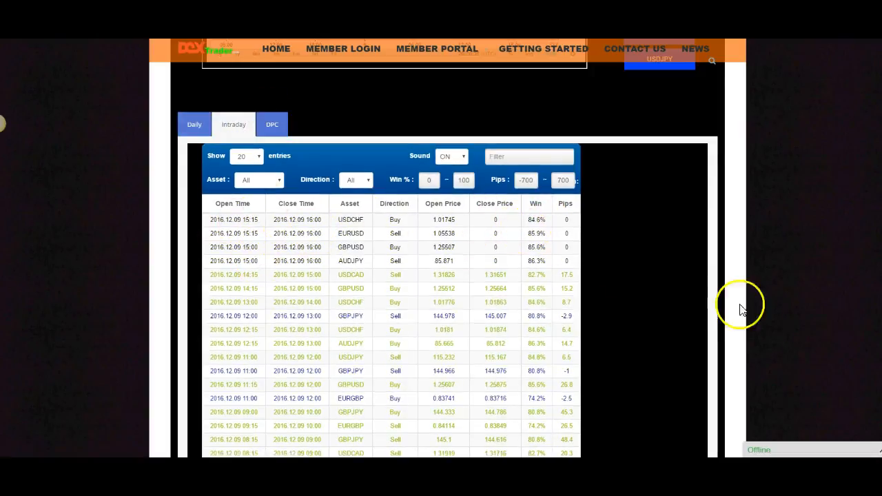
mouse_move(334, 241)
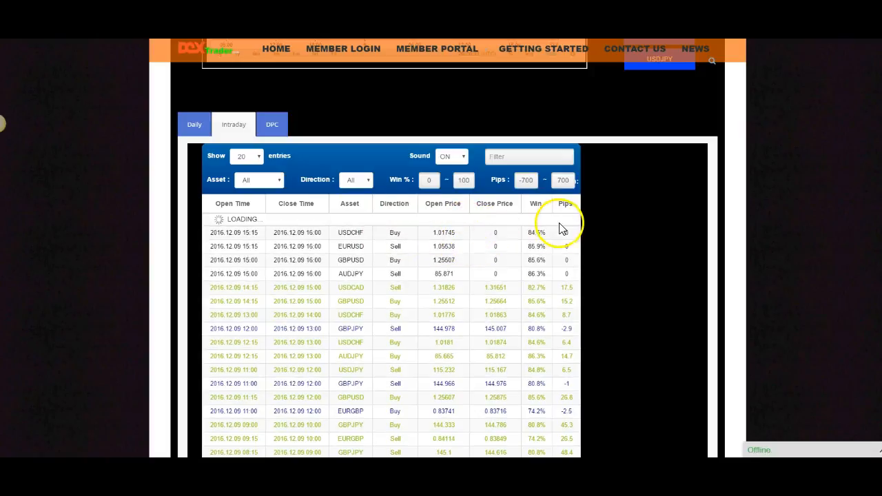
- Filter USDCHF signals to Buy only, restore All directions, and open DPC statistics
click(272, 124)
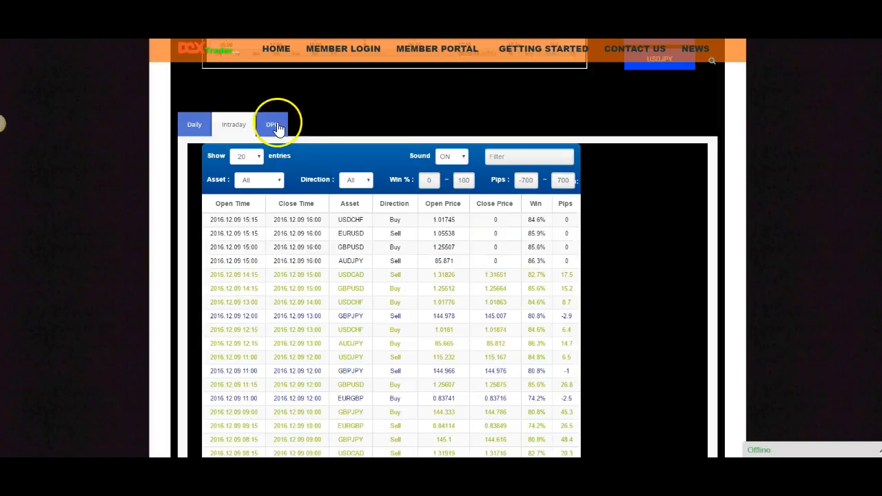
click(365, 180)
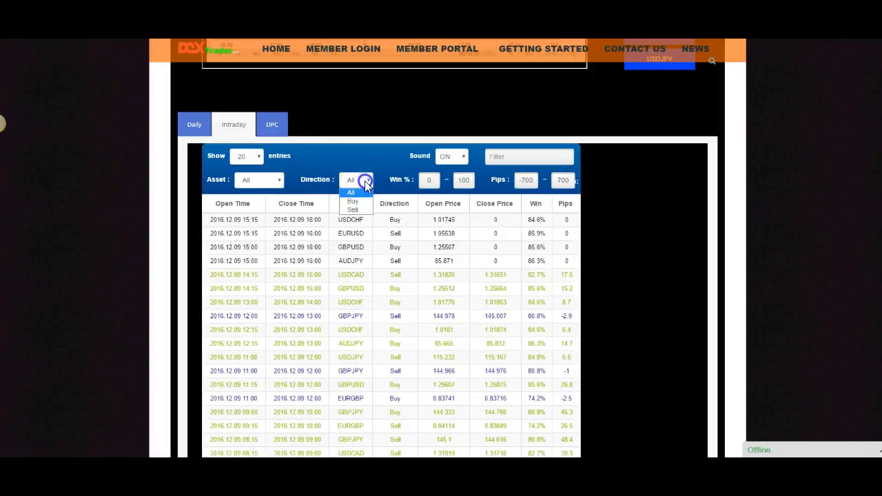
click(352, 201)
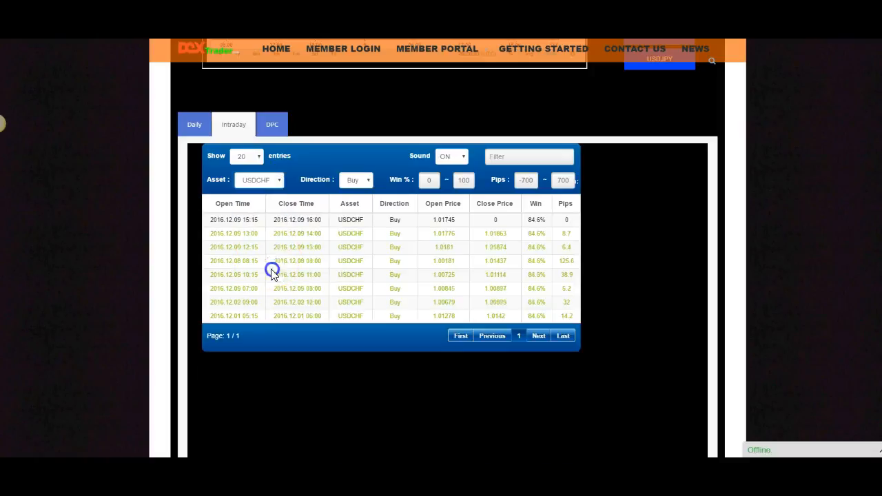
mouse_move(565, 286)
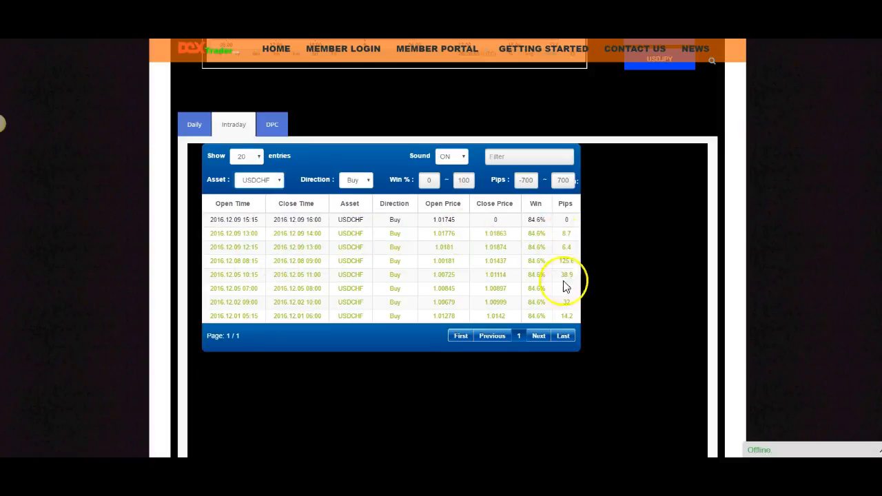
mouse_move(566, 247)
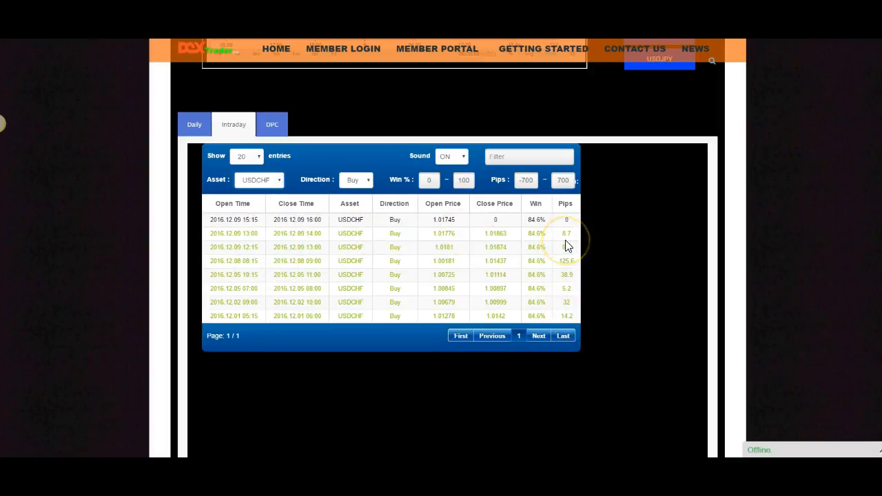
click(356, 179)
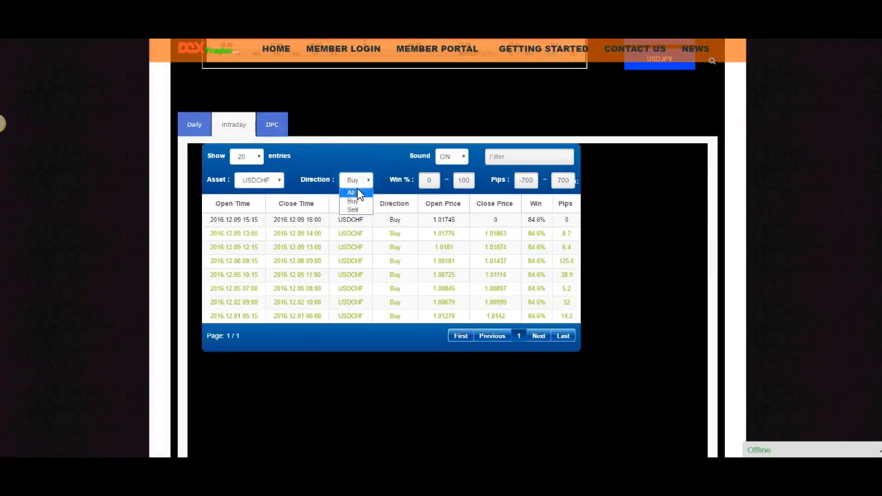
click(352, 192)
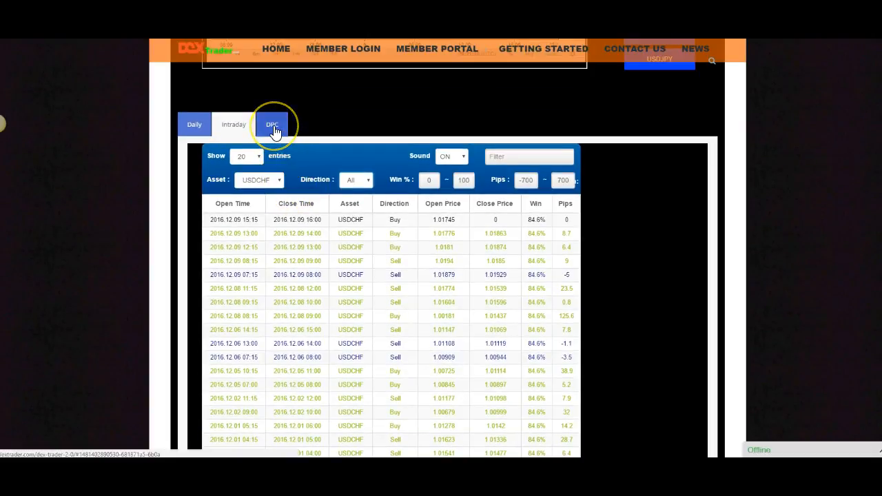
click(272, 124)
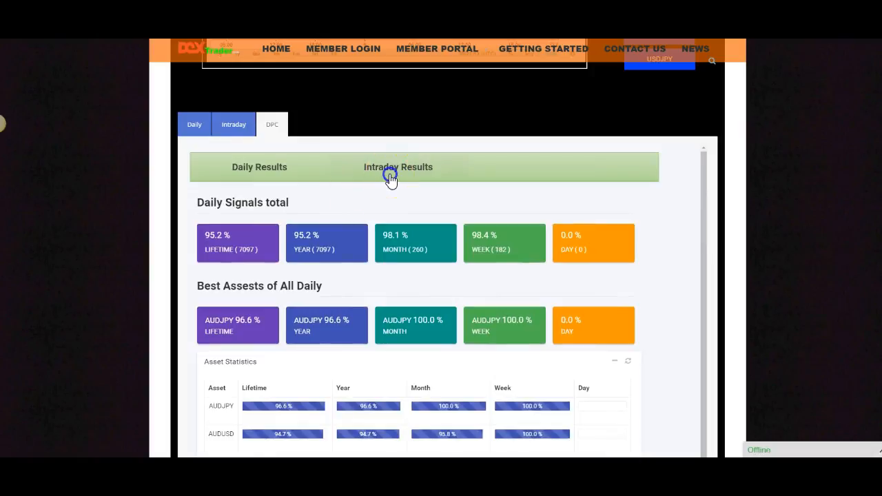
click(398, 167)
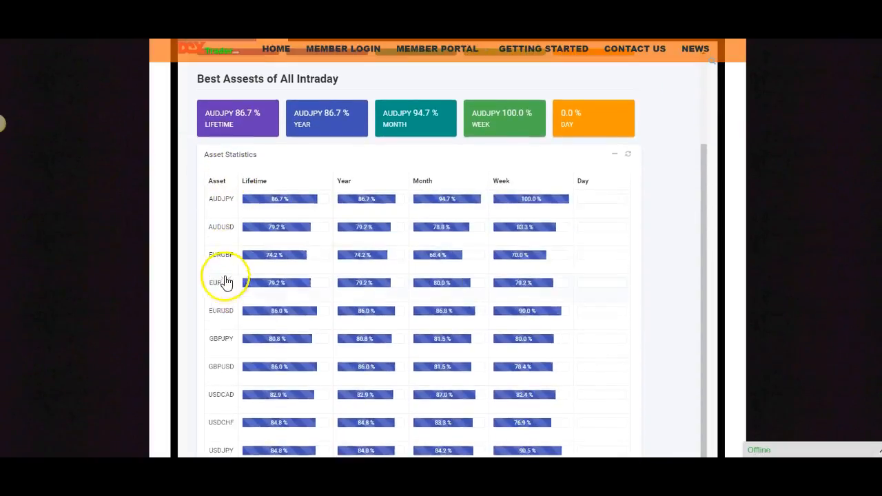
scroll(down, 3)
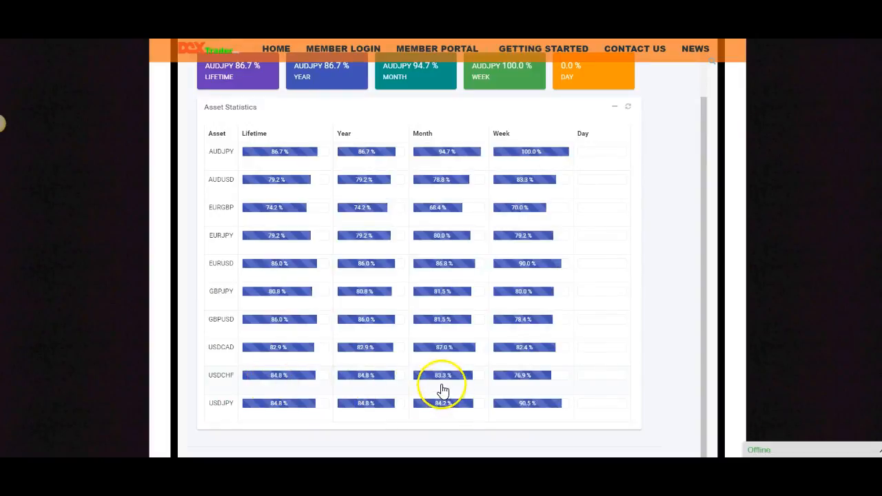
mouse_move(296, 383)
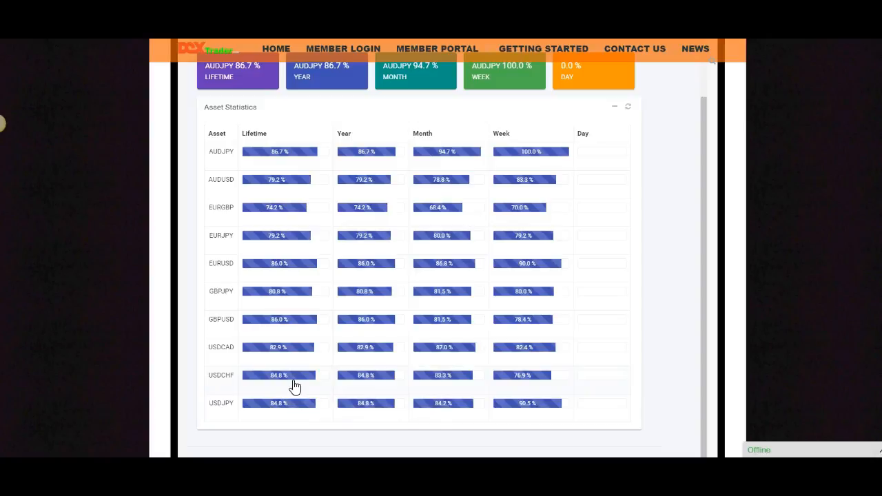
click(221, 375)
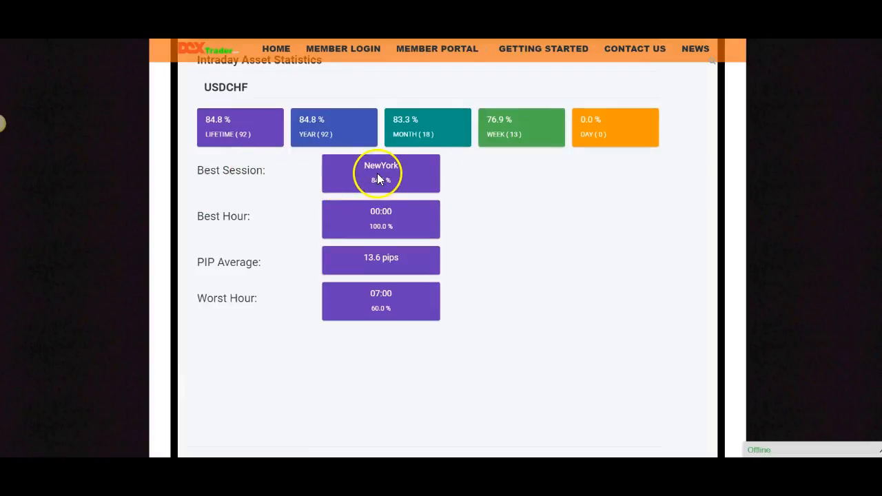
mouse_move(385, 219)
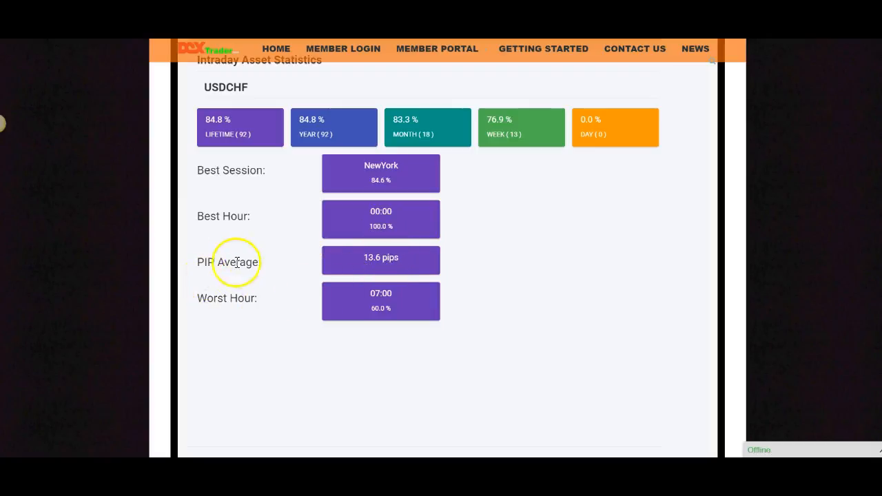
mouse_move(228, 268)
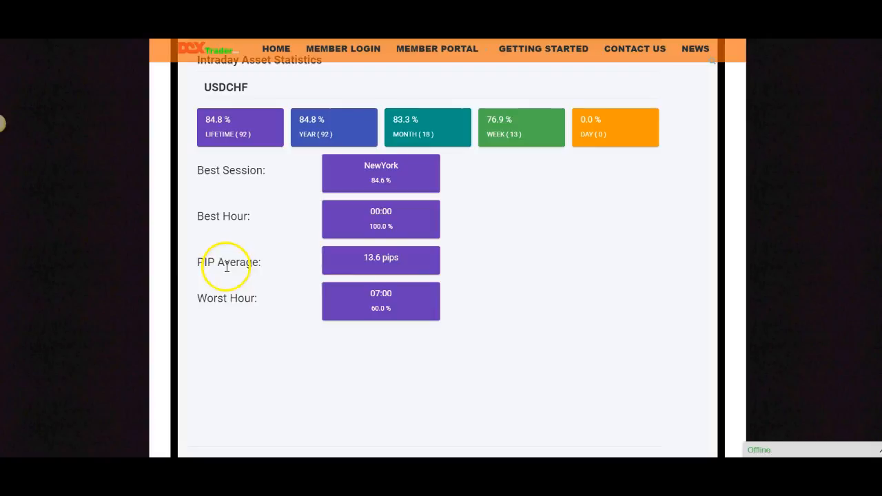
mouse_move(391, 303)
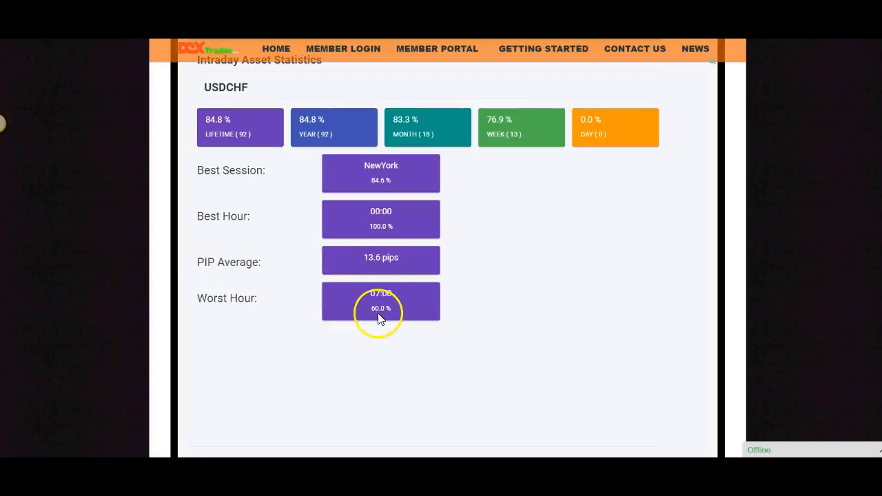
mouse_move(338, 280)
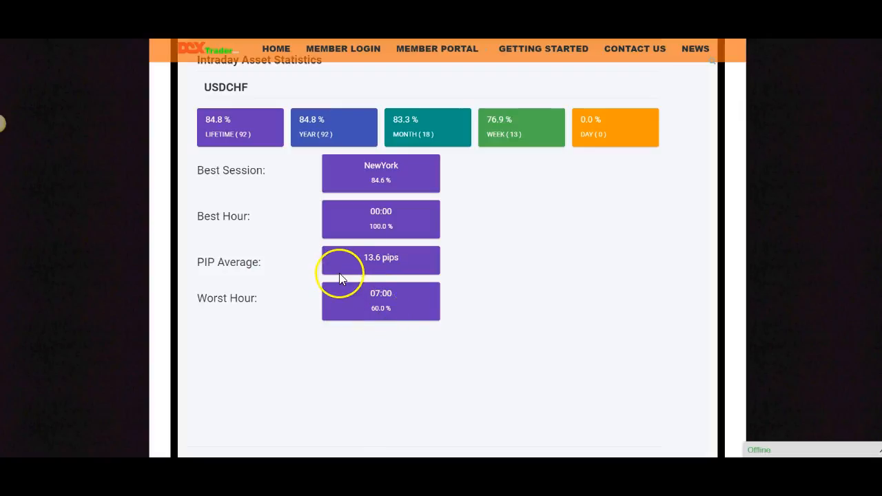
mouse_move(375, 270)
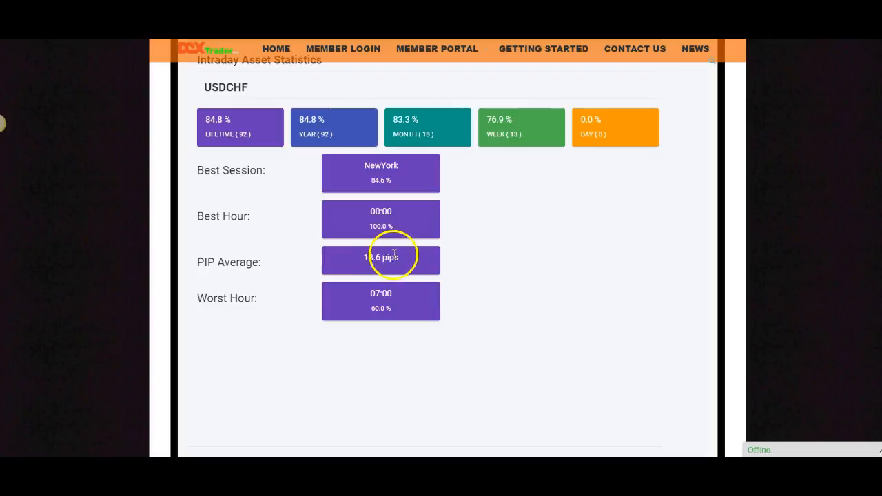
mouse_move(266, 234)
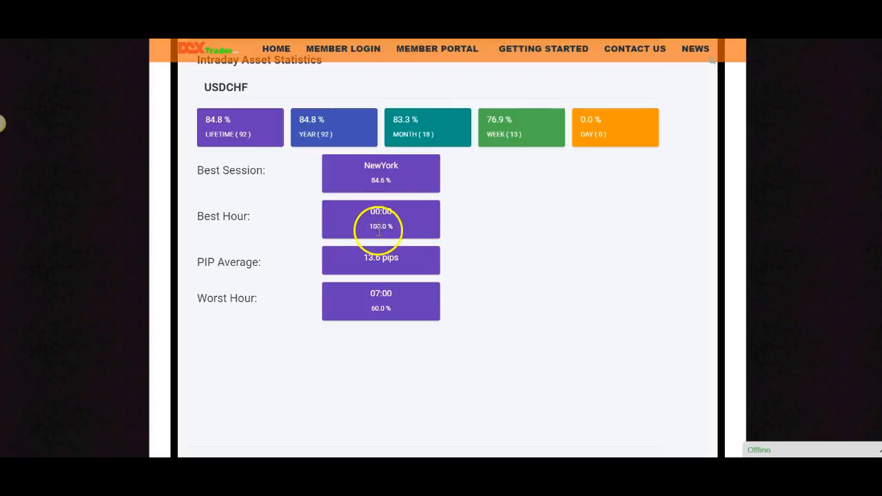
mouse_move(378, 237)
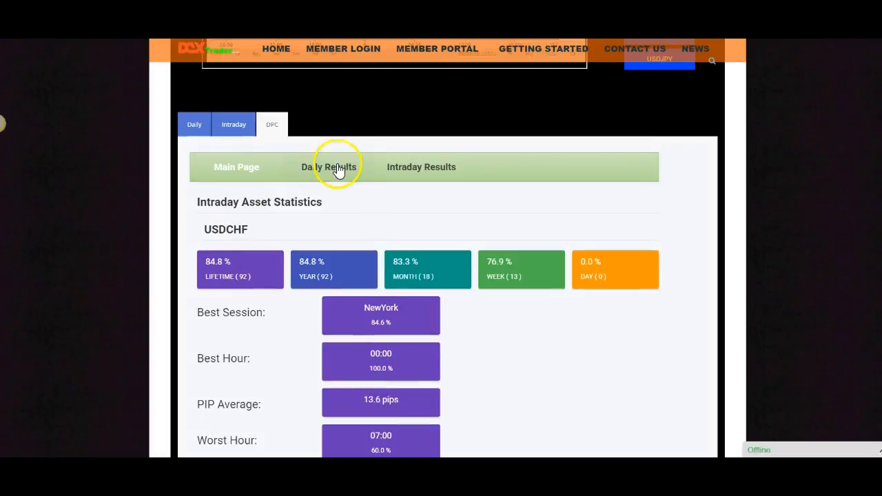
click(329, 167)
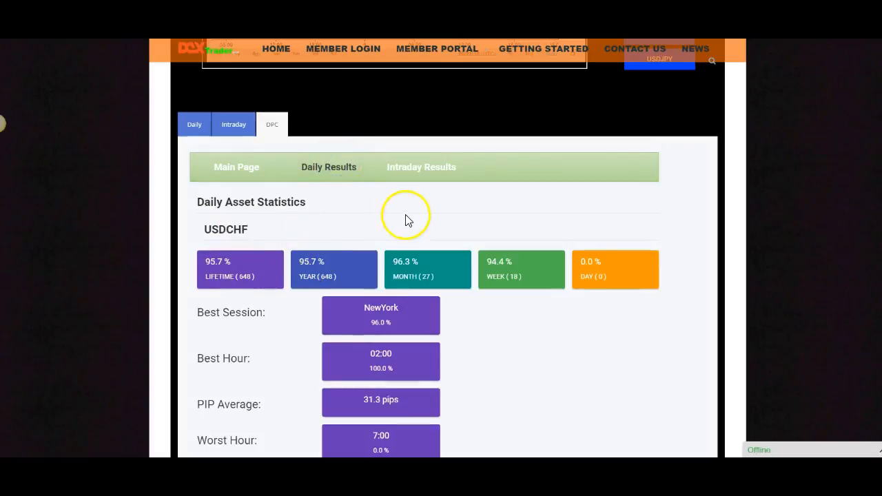
click(421, 167)
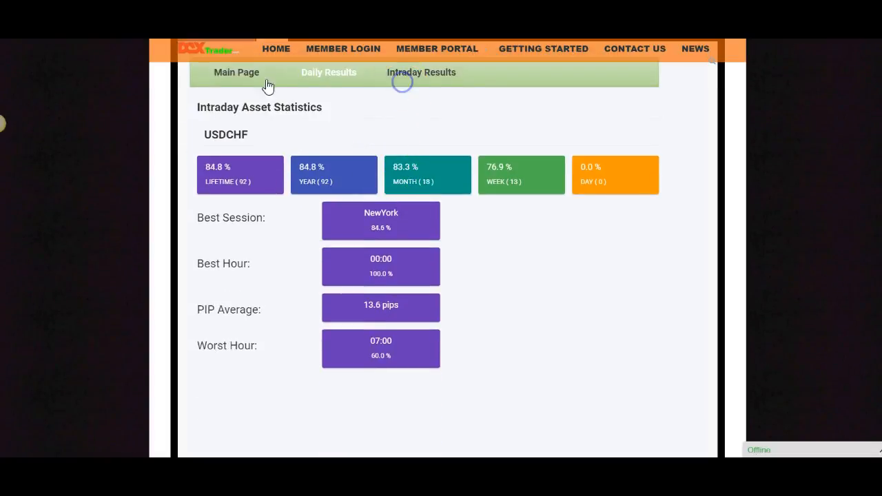
- Return to the DPC main overview, then load the overall Intraday Results
click(328, 72)
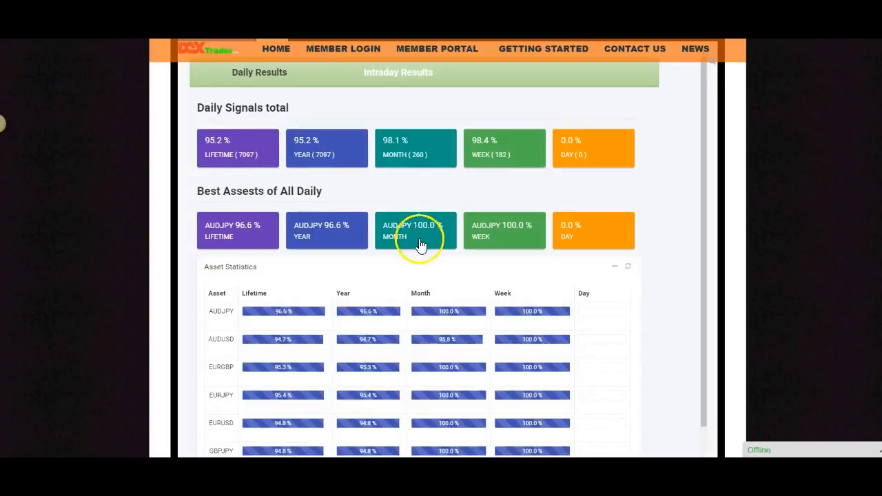
mouse_move(236, 267)
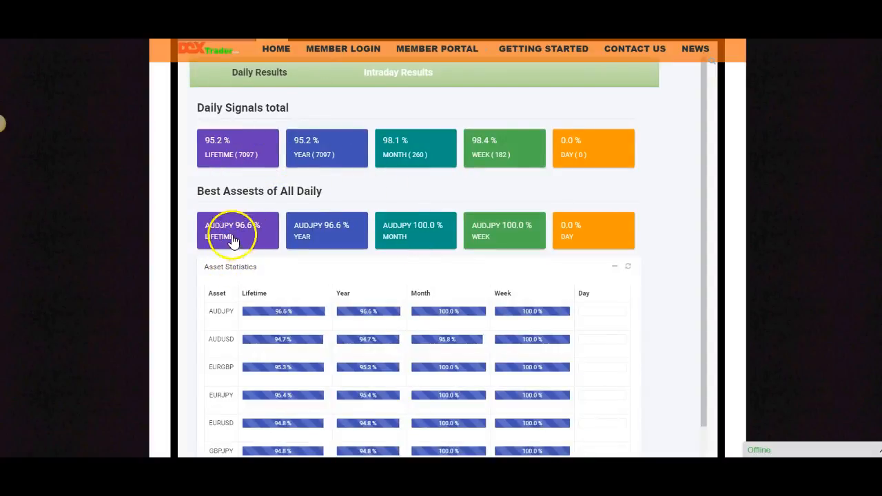
mouse_move(252, 235)
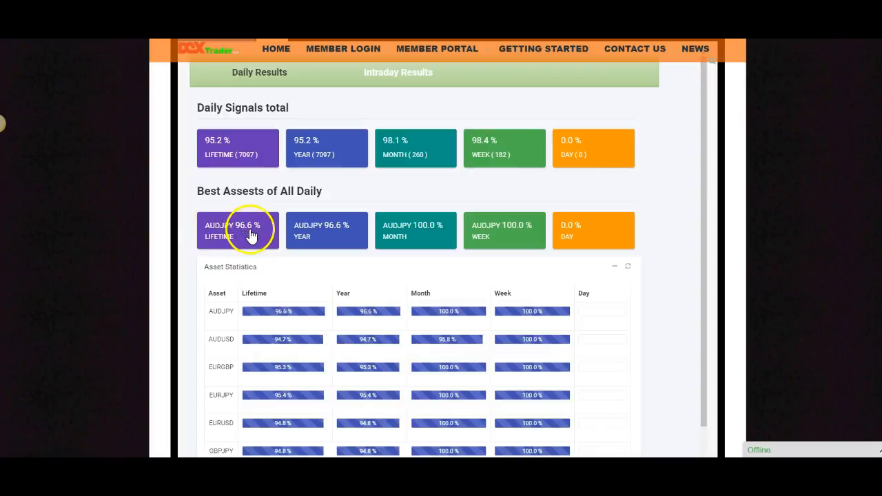
mouse_move(385, 74)
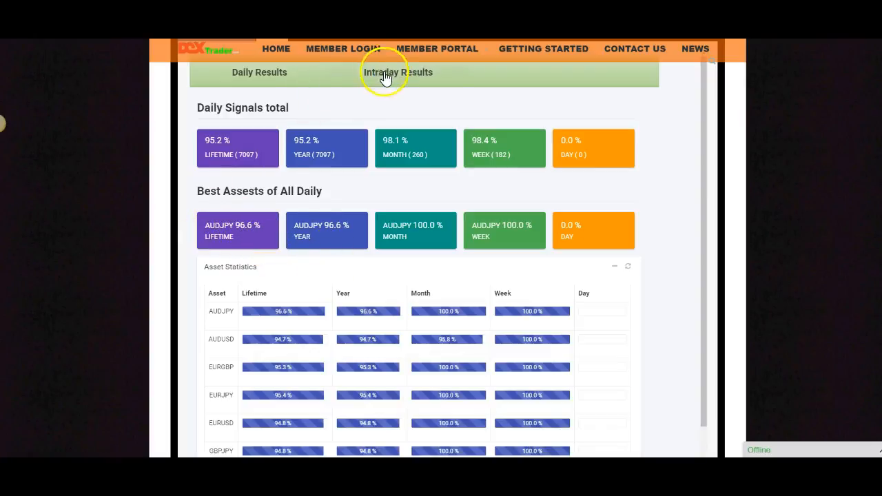
click(398, 71)
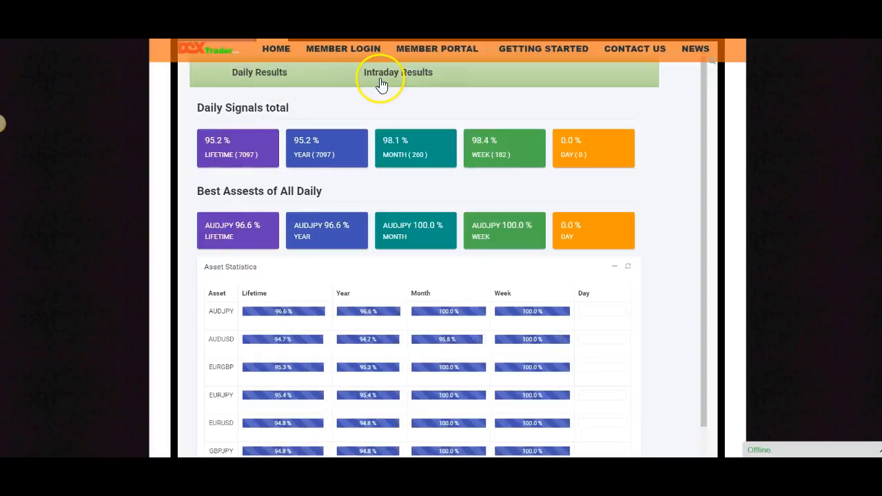
click(397, 72)
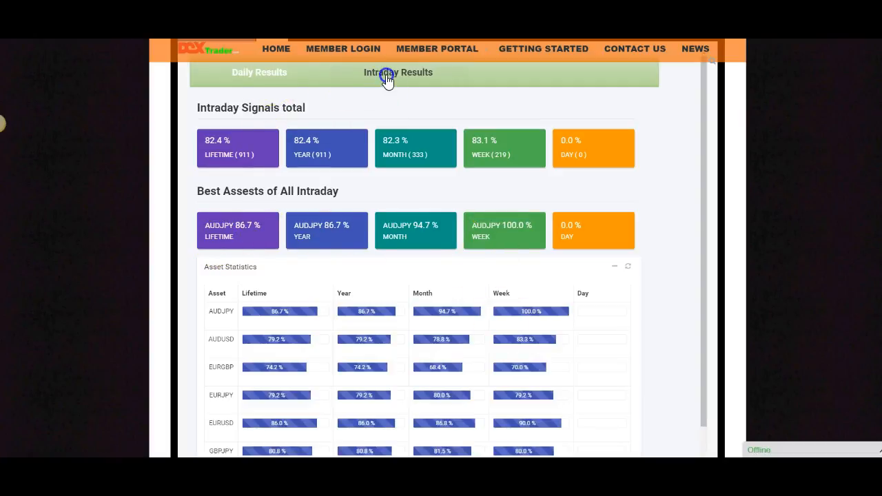
mouse_move(521, 243)
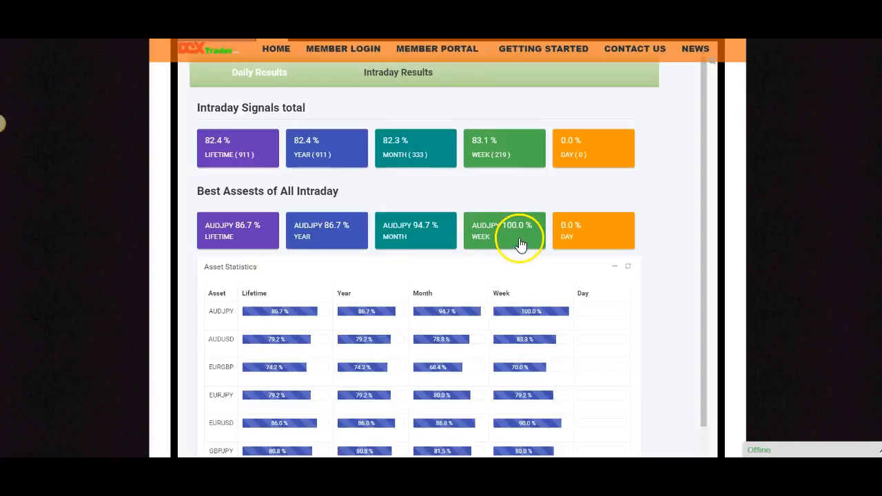
mouse_move(513, 237)
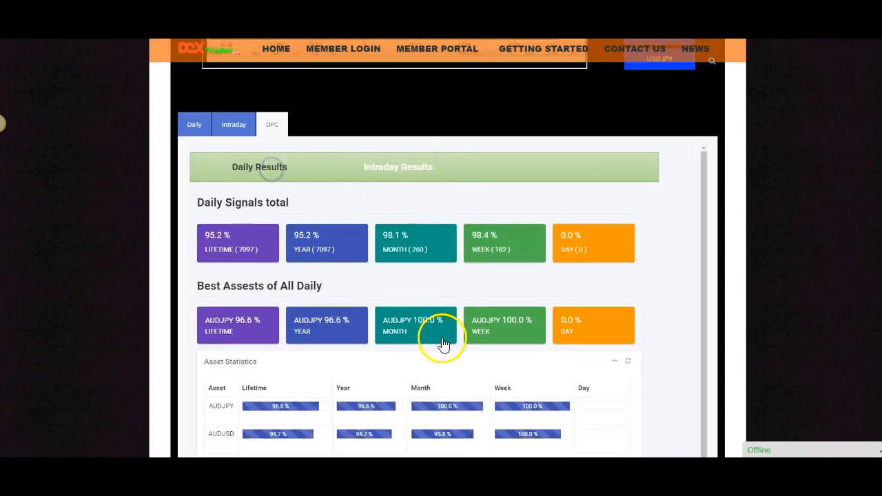
scroll(down, 3)
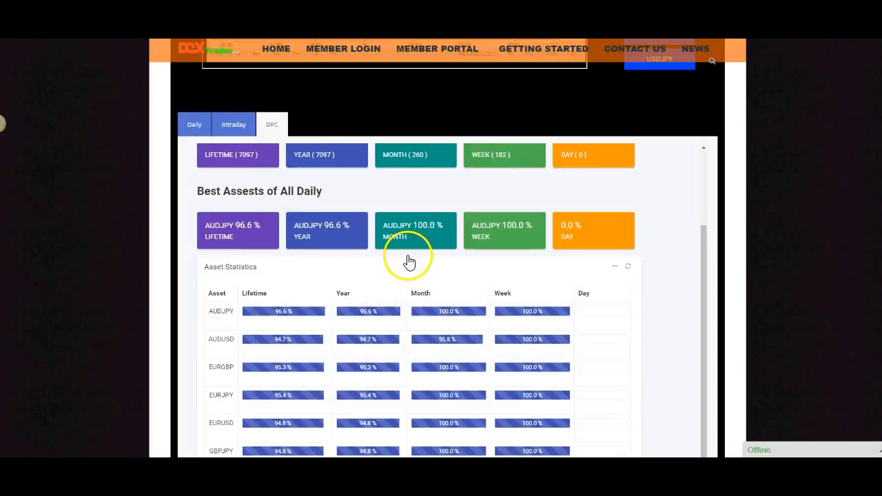
scroll(down, 3)
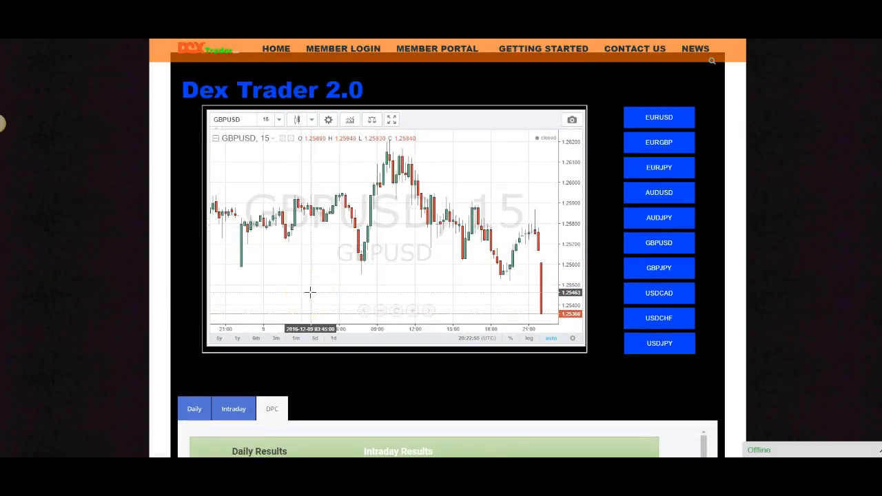
scroll(down, 3)
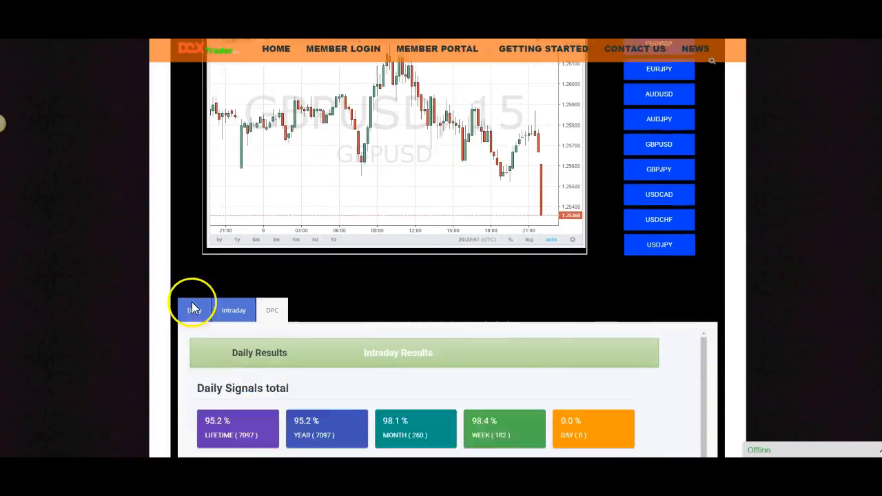
scroll(down, 3)
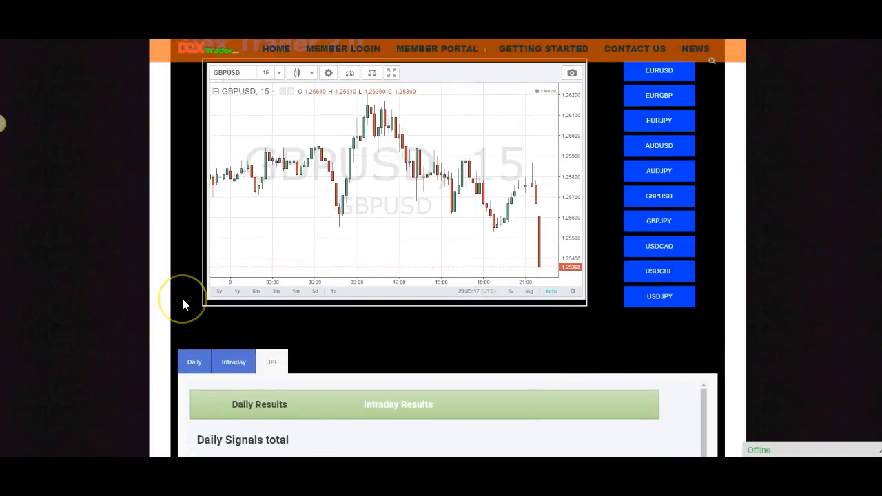
scroll(down, 3)
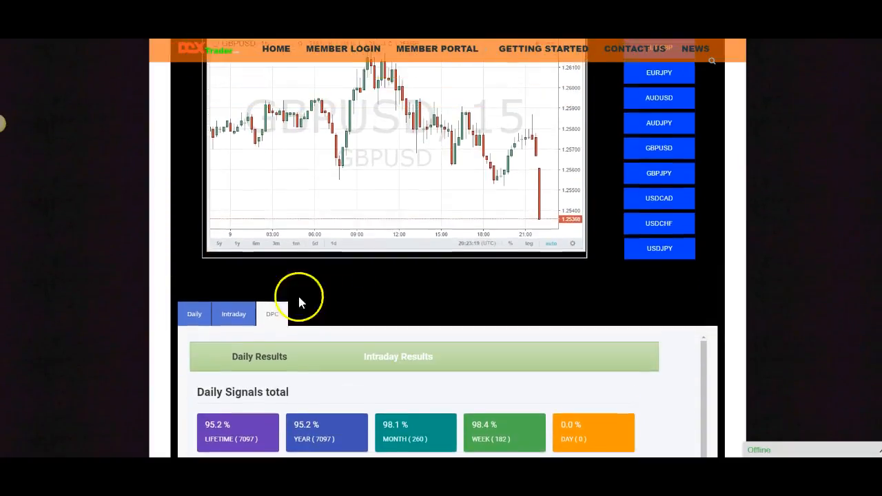
scroll(down, 3)
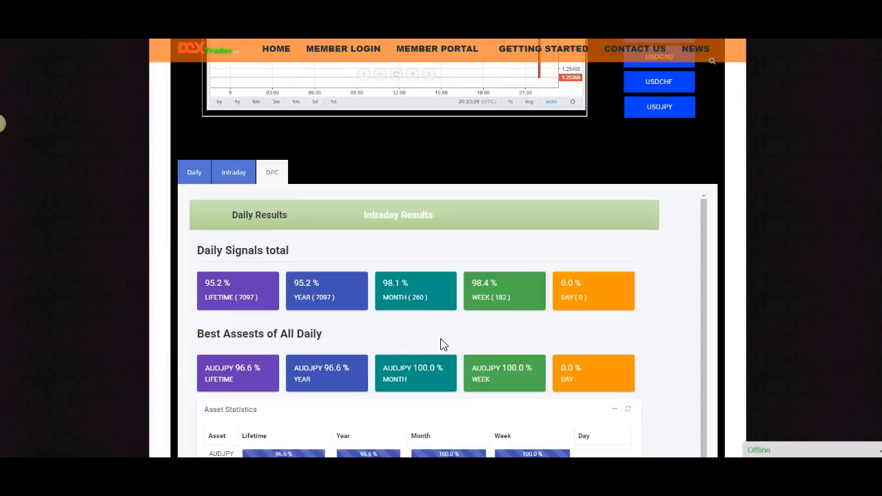
- Scroll the Dex Trader 2.0 page back to the GBPUSD chart and asset buttons
scroll(down, 3)
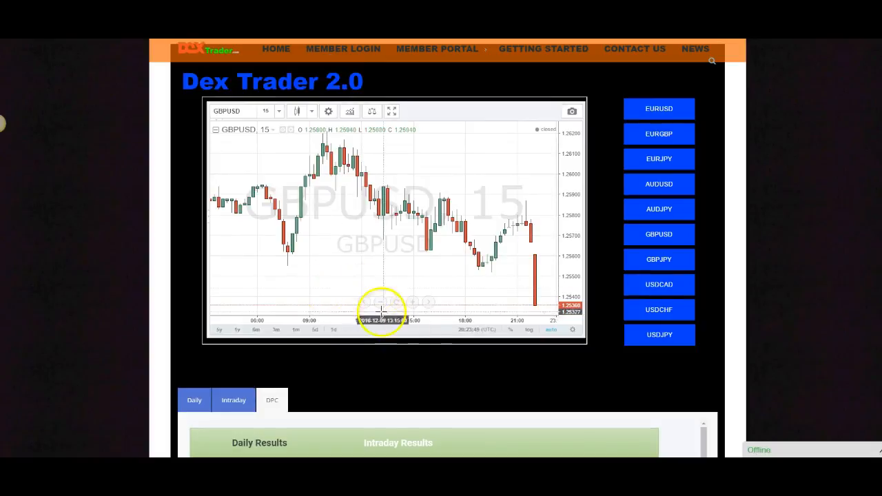
scroll(down, 3)
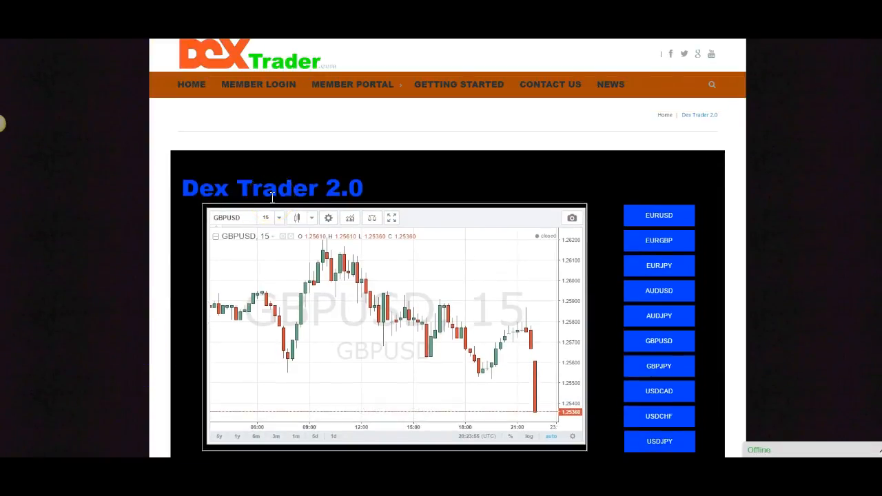
mouse_move(268, 212)
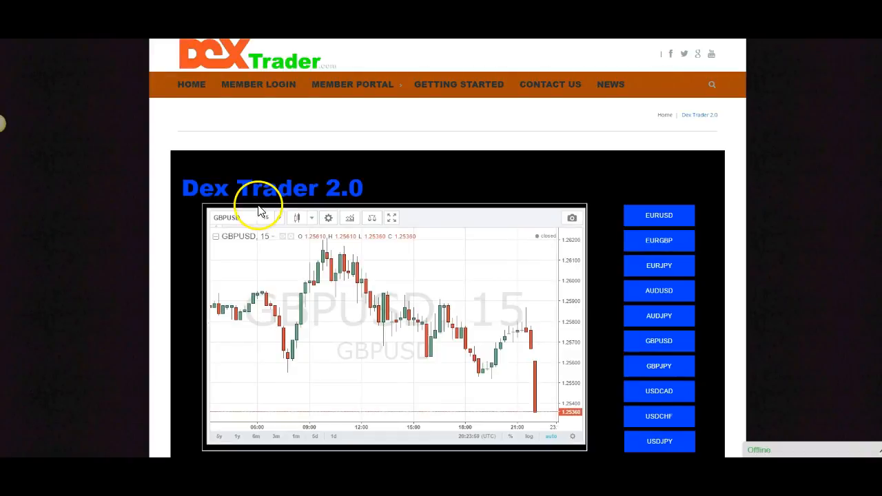
mouse_move(185, 252)
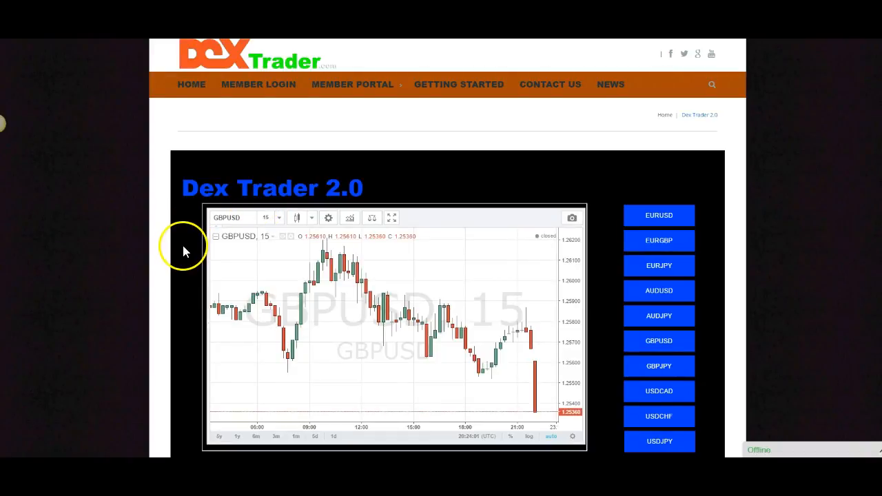
mouse_move(106, 279)
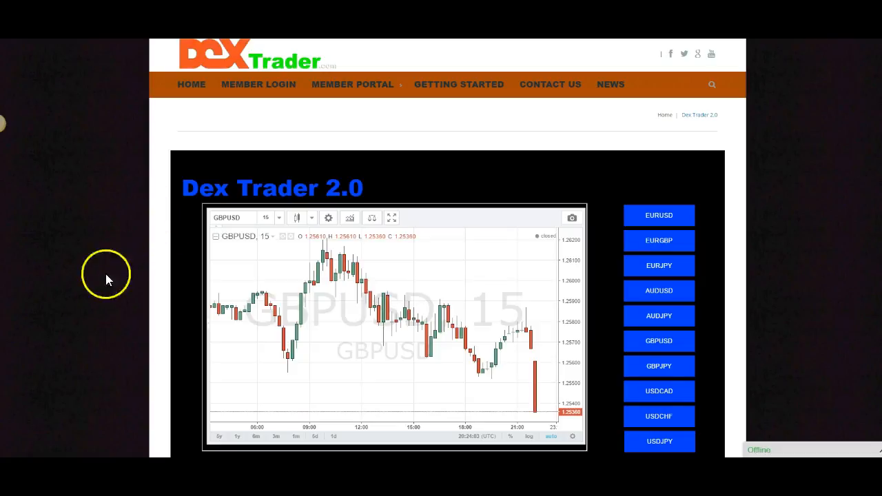